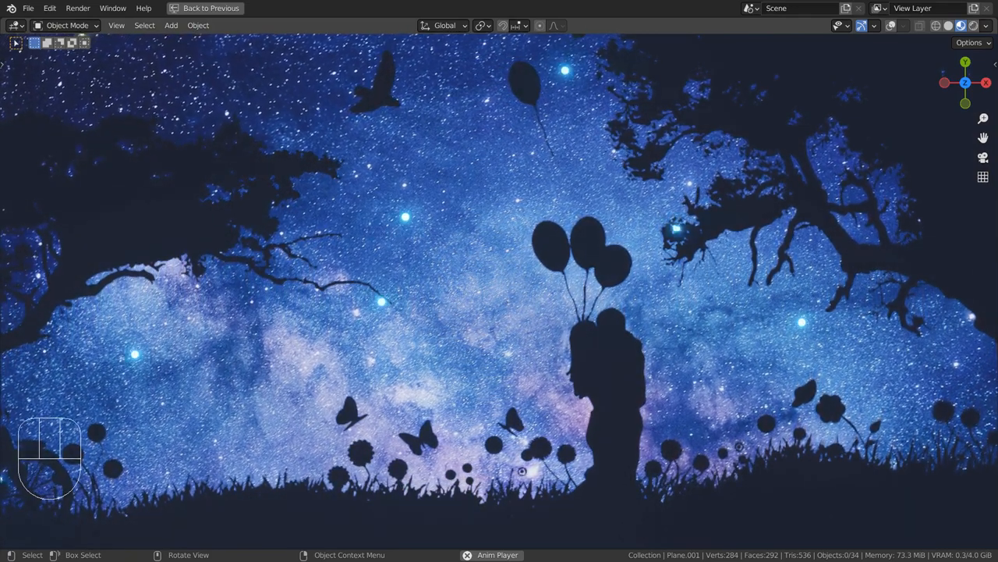
Step: Leave the full-screen render preview and return to the 3D scene with both image planes
{"action": "key", "text": "space"}
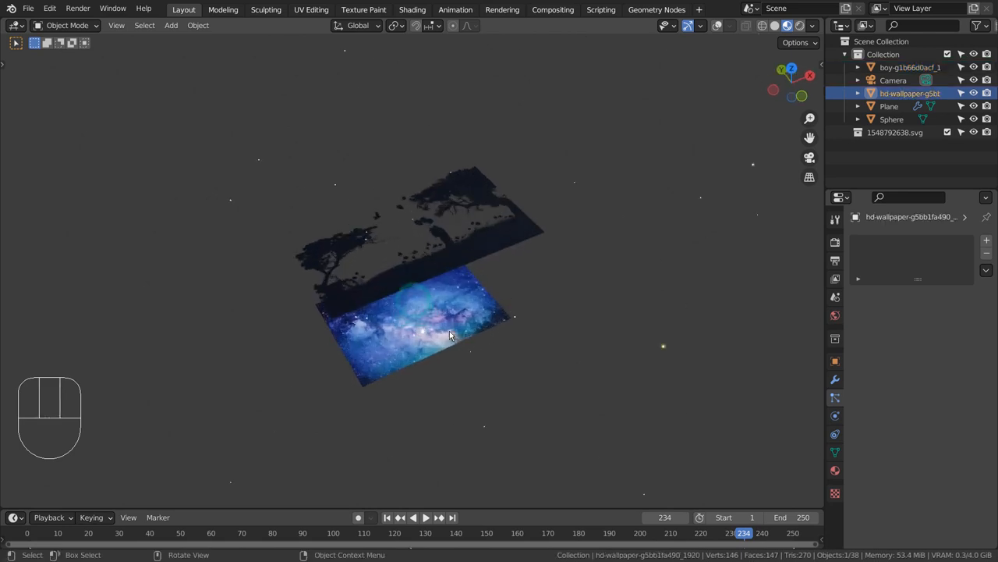
Step: Select the boy silhouette plane and show the grid with scene statistics
{"action": "left_click", "coordinate": [716, 25]}
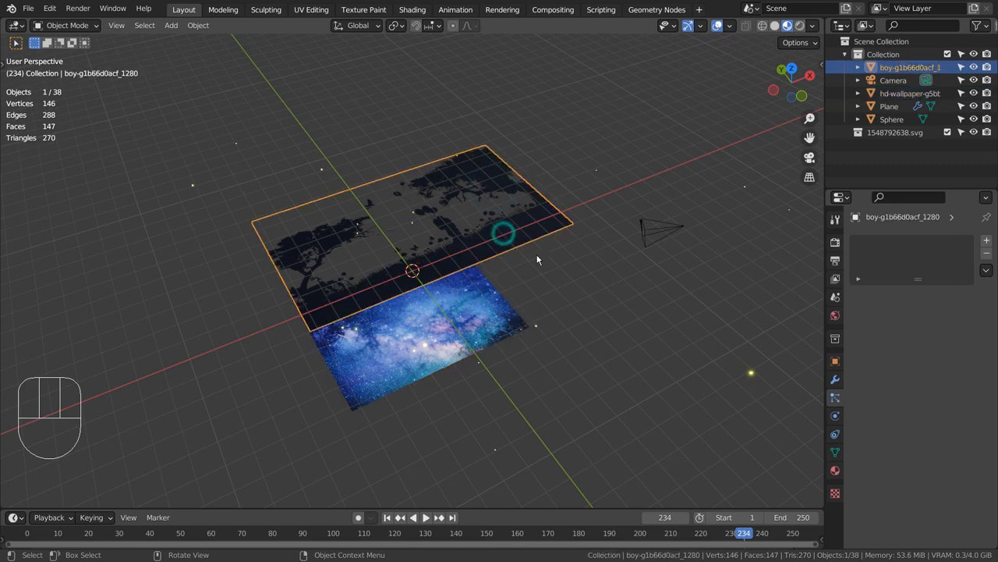
{"action": "key", "text": "shift+a"}
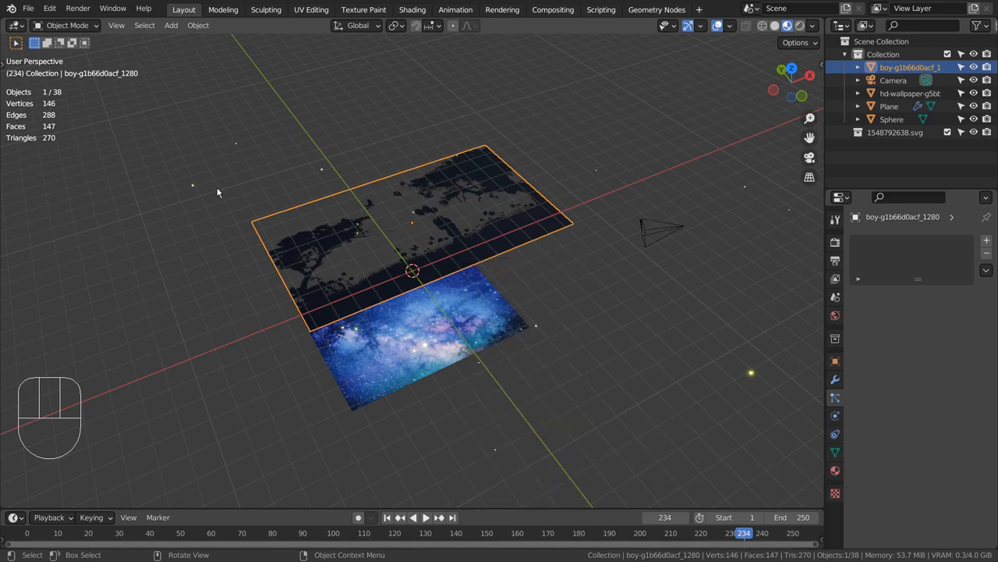
Step: Search 'plane' in the add-on preferences and confirm Import Images as Planes is enabled
{"action": "left_click", "coordinate": [50, 9]}
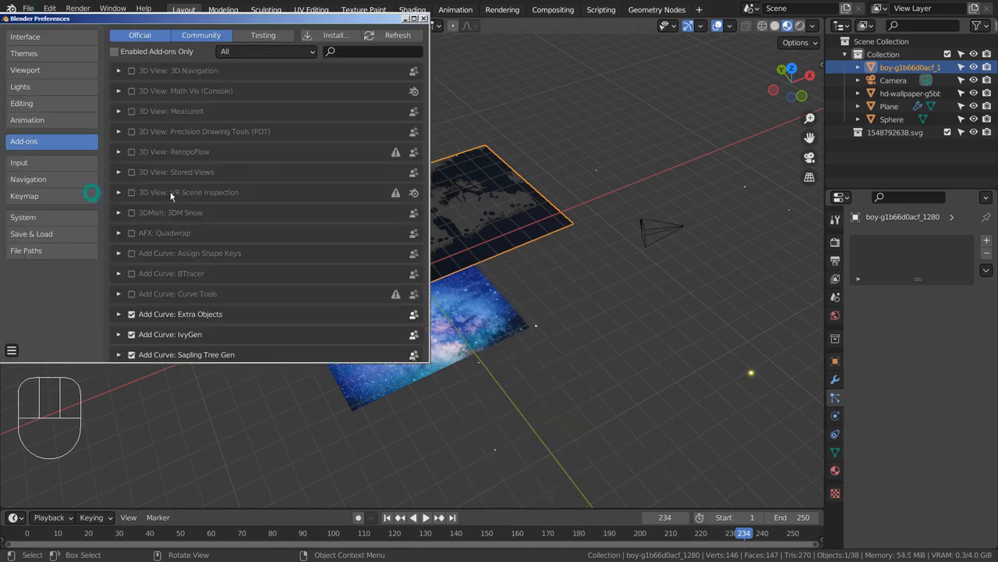
{"action": "type", "text": "pl"}
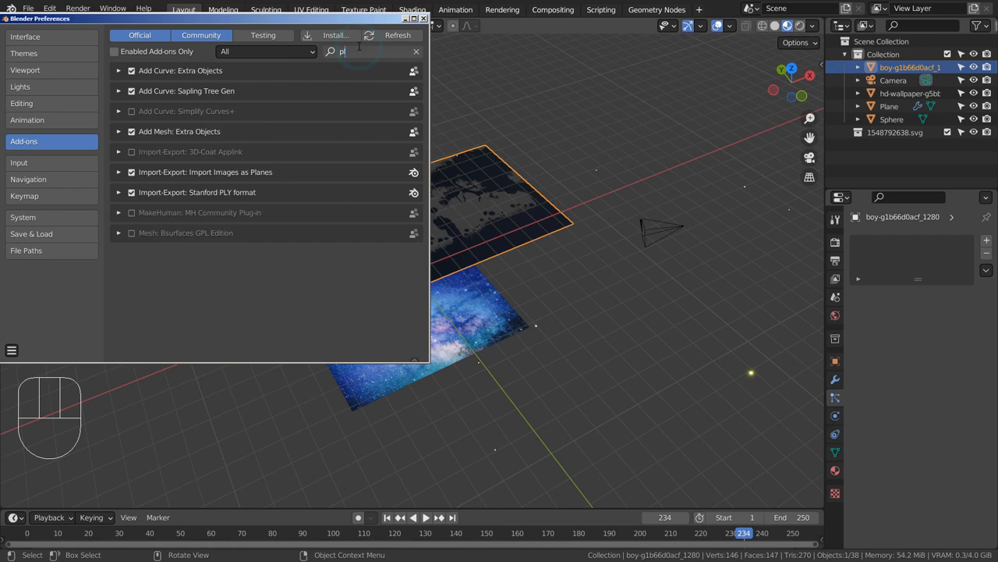
{"action": "type", "text": "ane"}
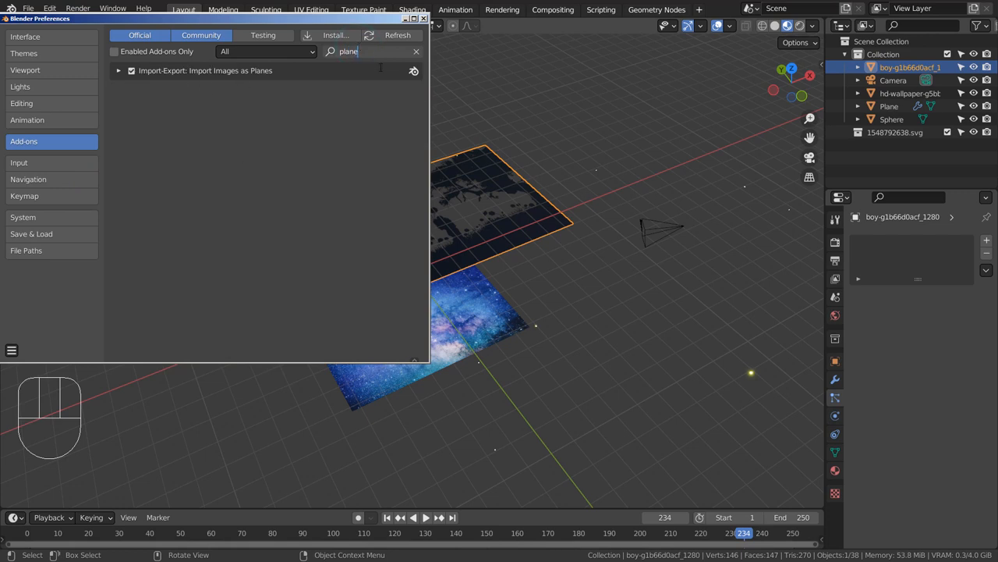
{"action": "left_click", "coordinate": [424, 19]}
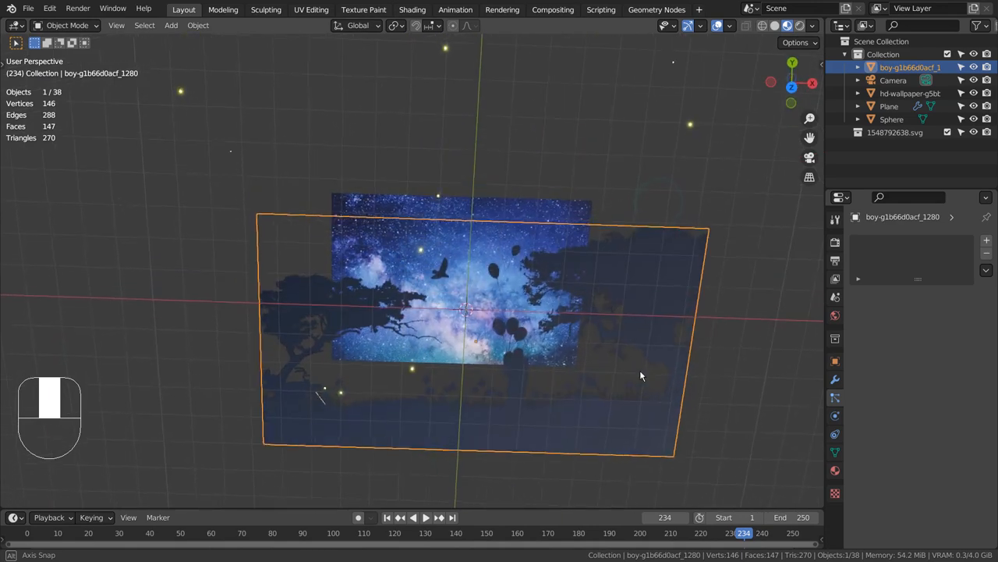
Step: Orbit the view to see the emitter plane between the two image planes from an angle
{"action": "left_click_drag", "start_coordinate": [640, 374], "coordinate": [437, 284]}
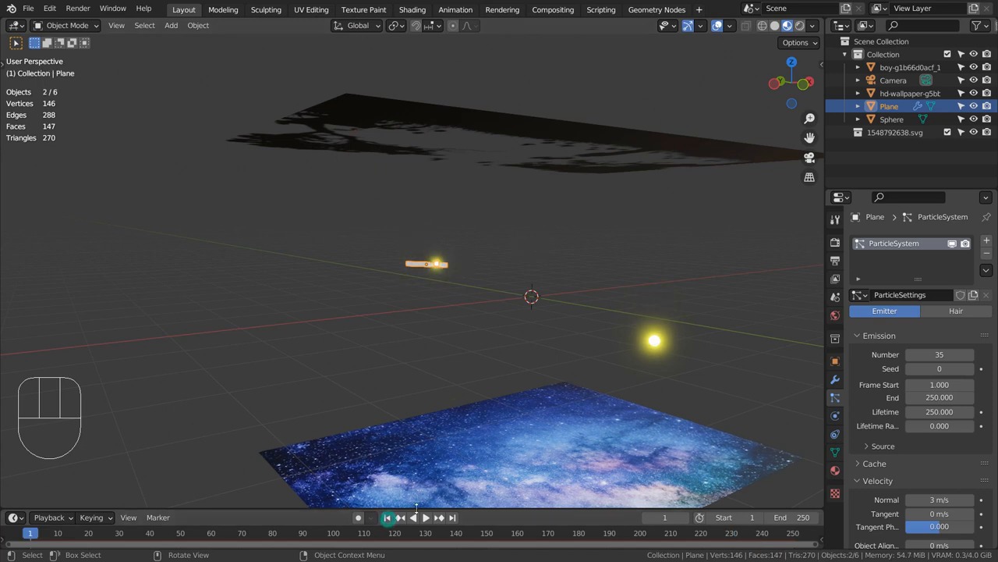
Step: Show the Sphere's yellow Emission material at strength 35, then return to the scene
{"action": "left_click", "coordinate": [426, 518]}
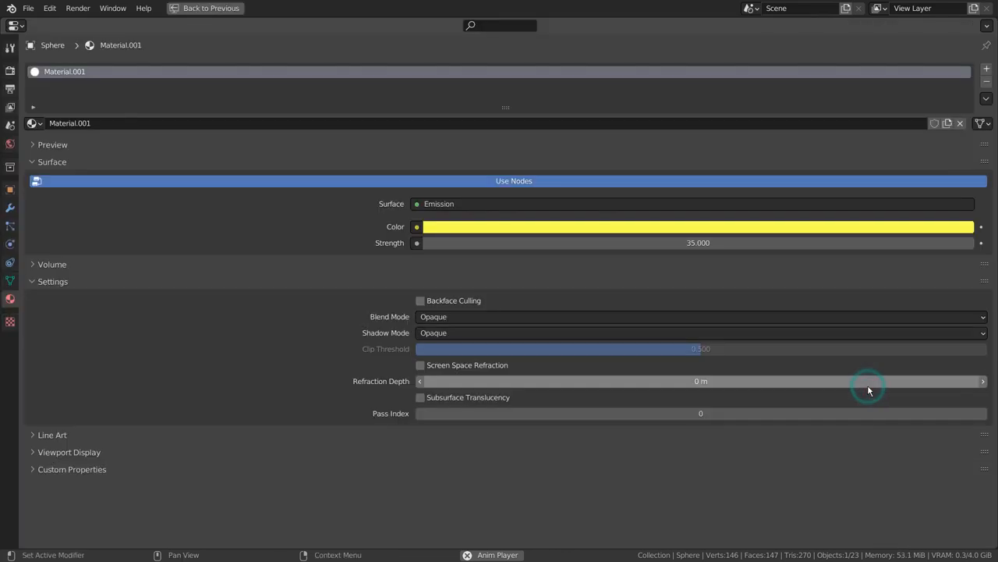
{"action": "mouse_move", "coordinate": [822, 455]}
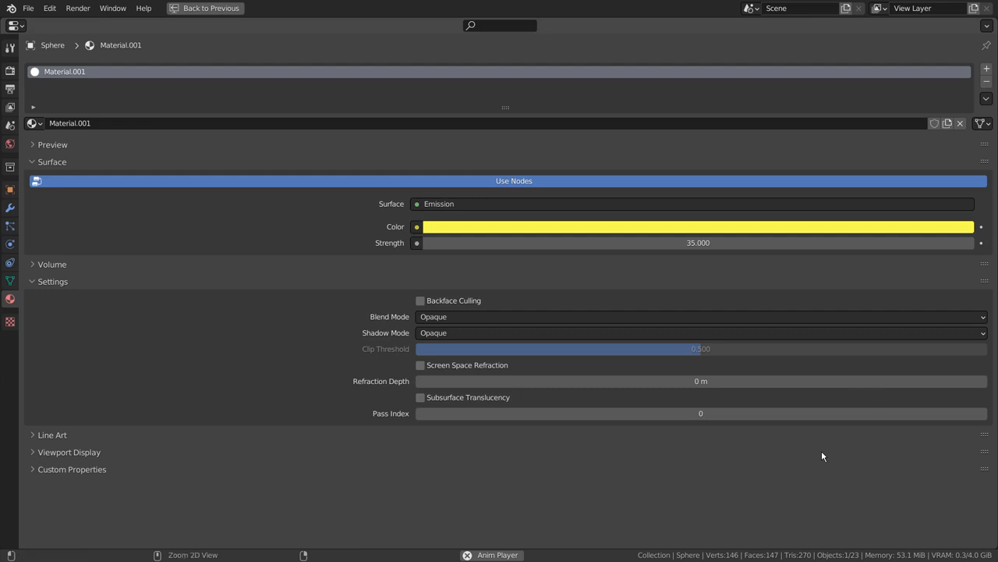
{"action": "key", "text": "ctrl+space"}
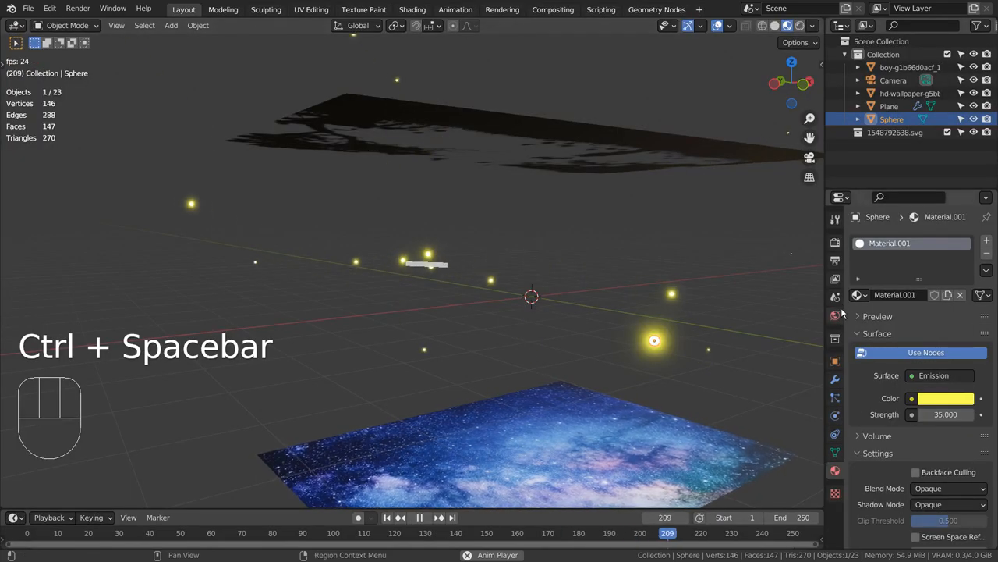
Step: Review Eevee render settings with Bloom and Filmic Very High Contrast, then show World settings
{"action": "left_click", "coordinate": [834, 240]}
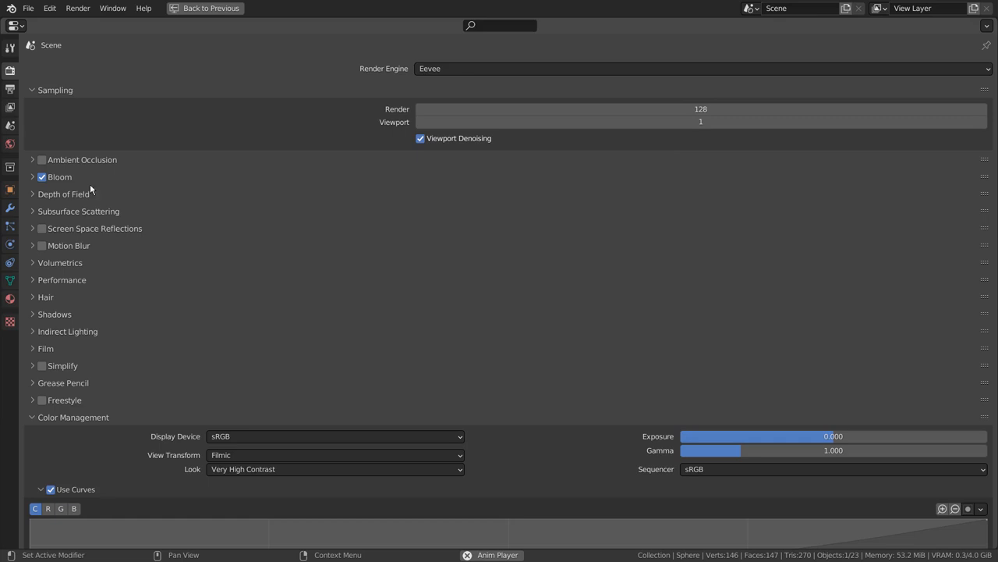
{"action": "mouse_move", "coordinate": [494, 323]}
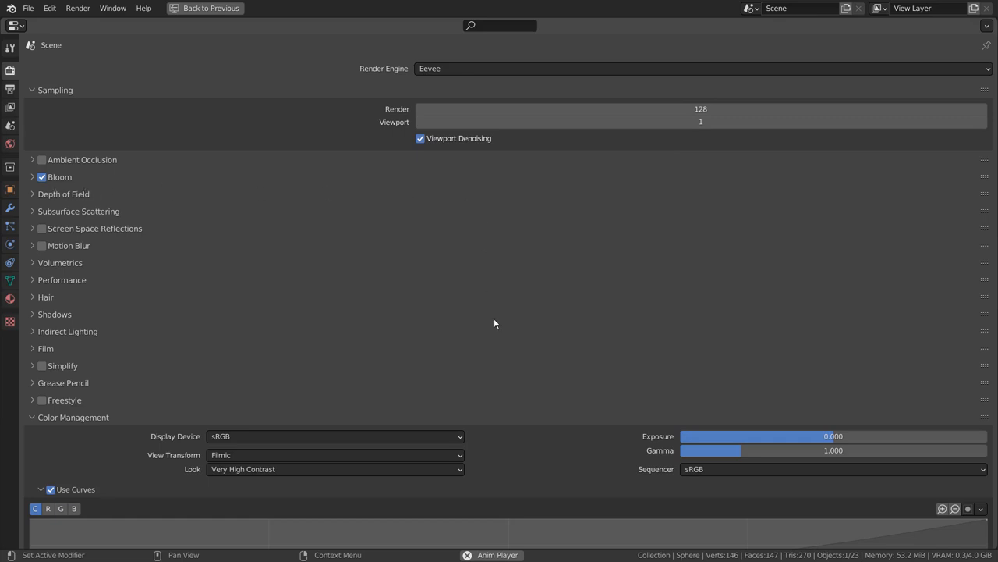
{"action": "scroll", "scroll_direction": "down", "scroll_amount": 3}
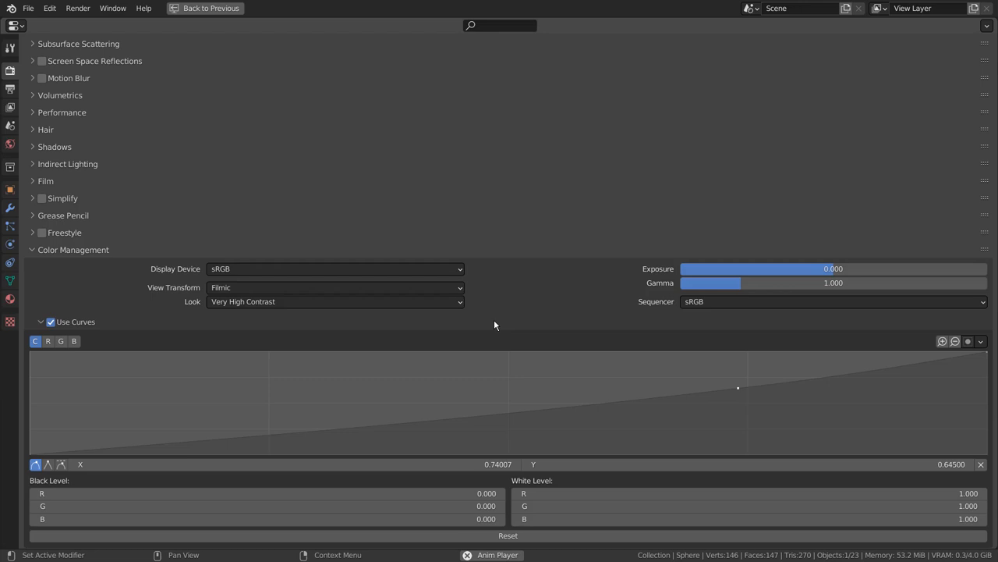
{"action": "key", "text": "ctrl+space"}
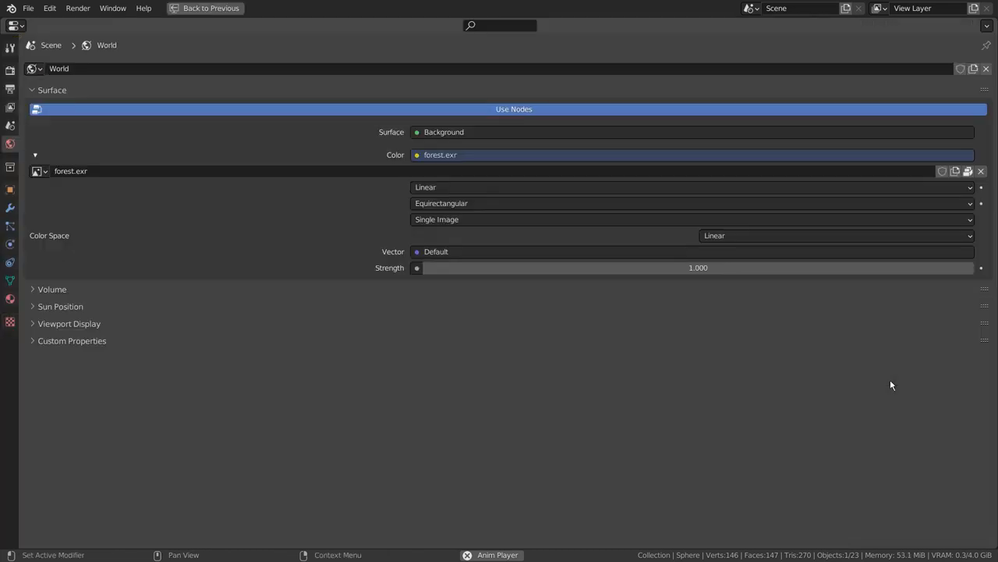
{"action": "mouse_move", "coordinate": [769, 413]}
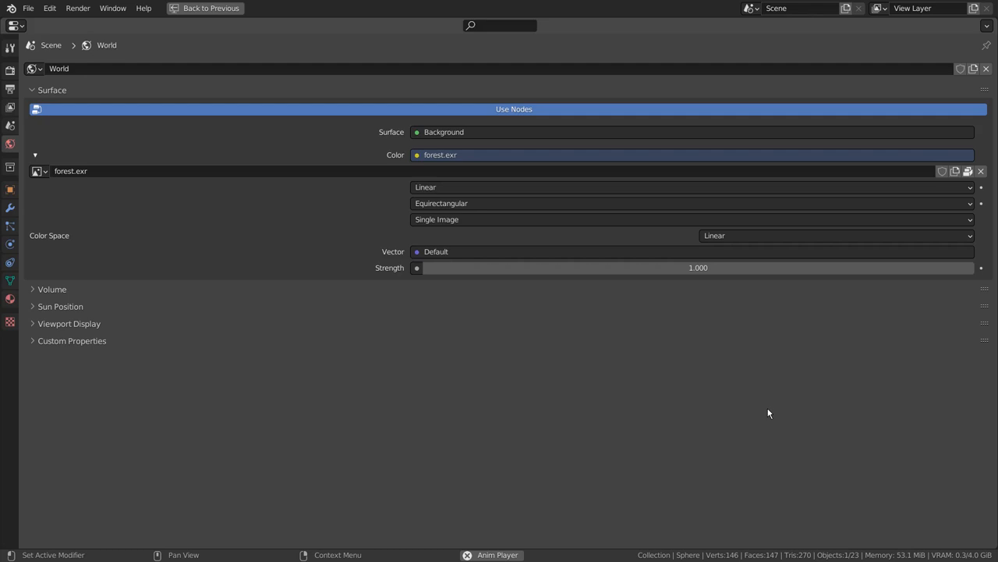
Step: Un-maximize the world settings and return to the 3D scene with the starry-sky plane
{"action": "key", "text": "ctrl+space"}
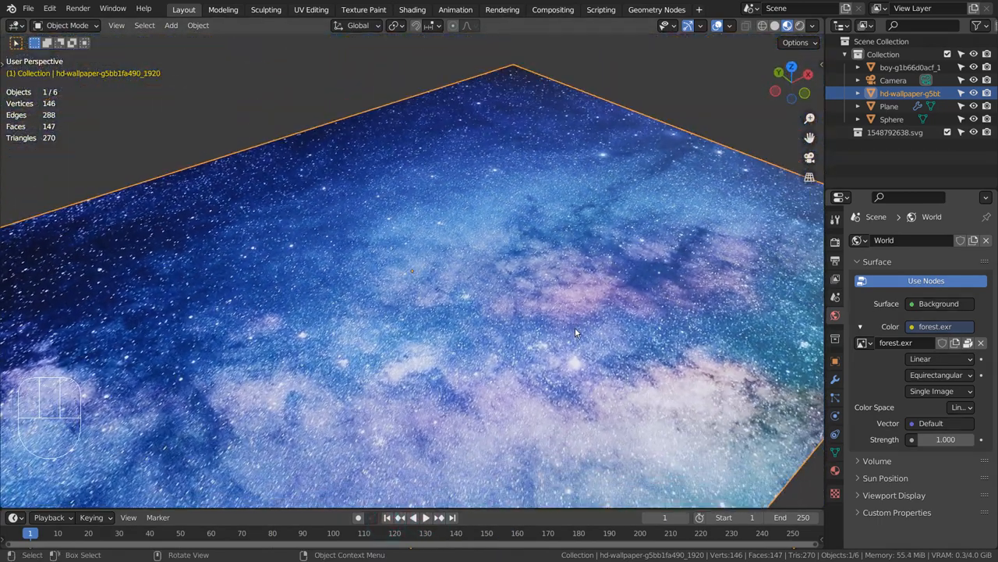
Step: Tweak the star plane's Z rotation in the sidebar and undo it back to its earlier value
{"action": "key", "text": "n"}
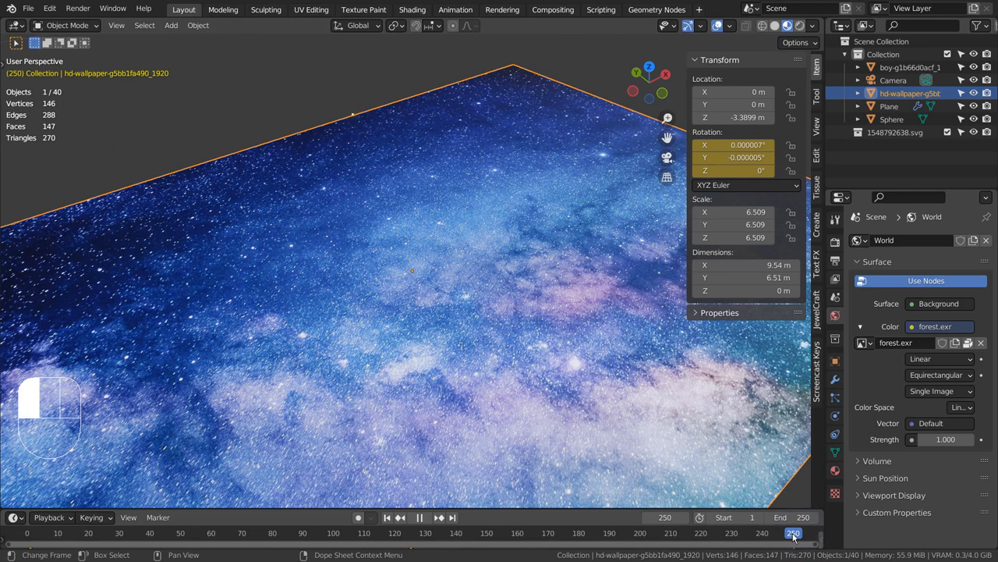
{"action": "left_click", "coordinate": [733, 170]}
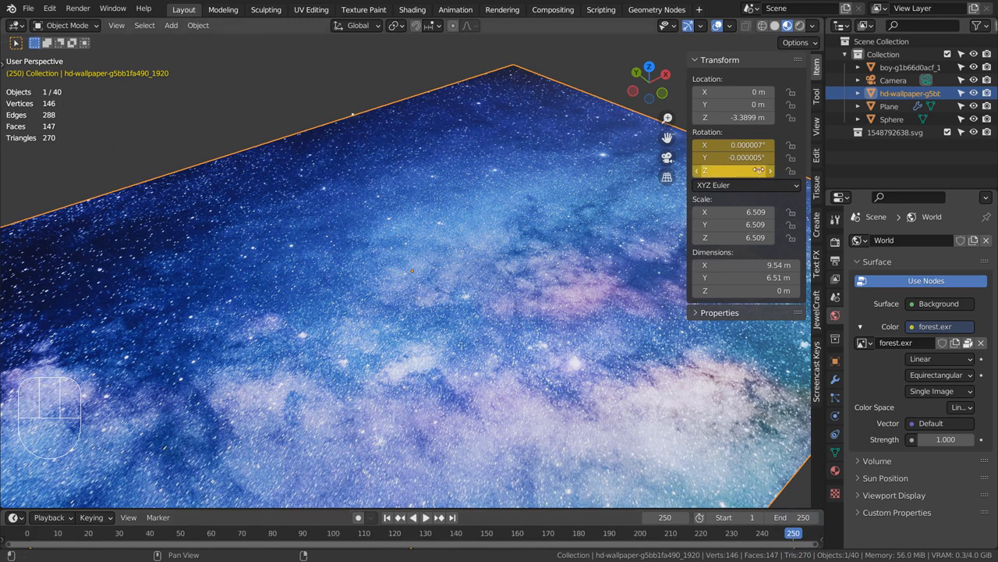
{"action": "left_click", "coordinate": [733, 170]}
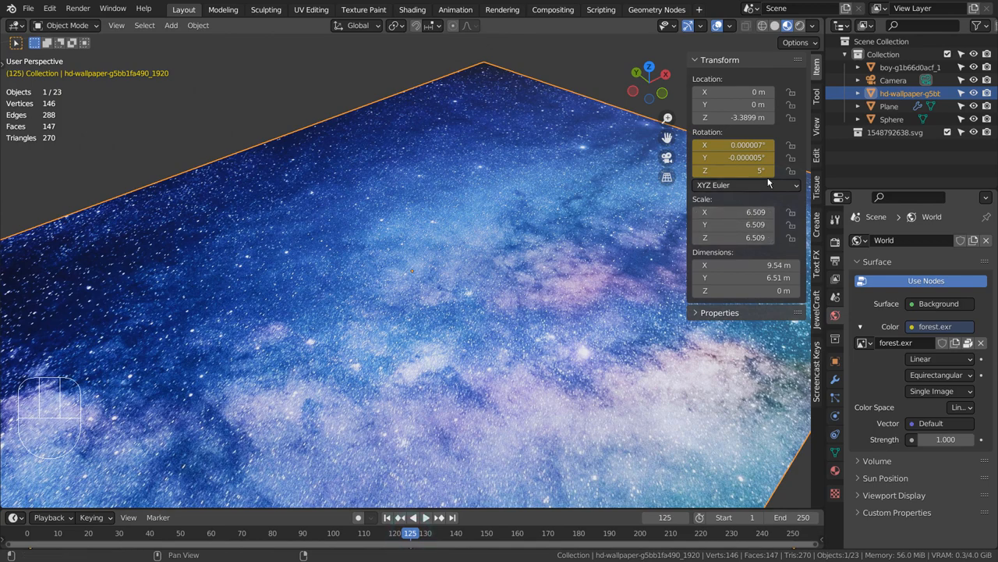
{"action": "left_click", "coordinate": [737, 170]}
{"action": "type", "text": "26.7"}
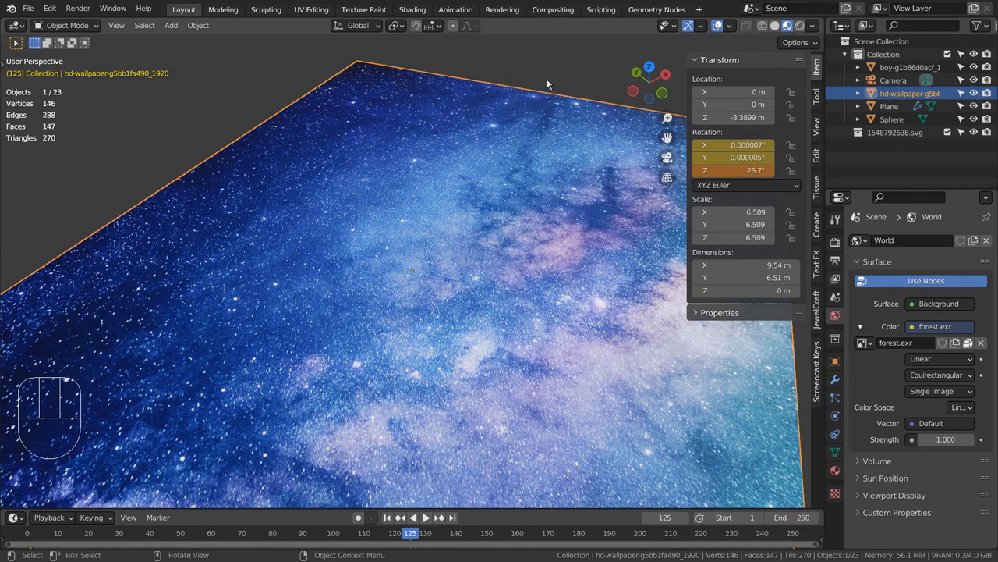
{"action": "key", "text": "ctrl+z"}
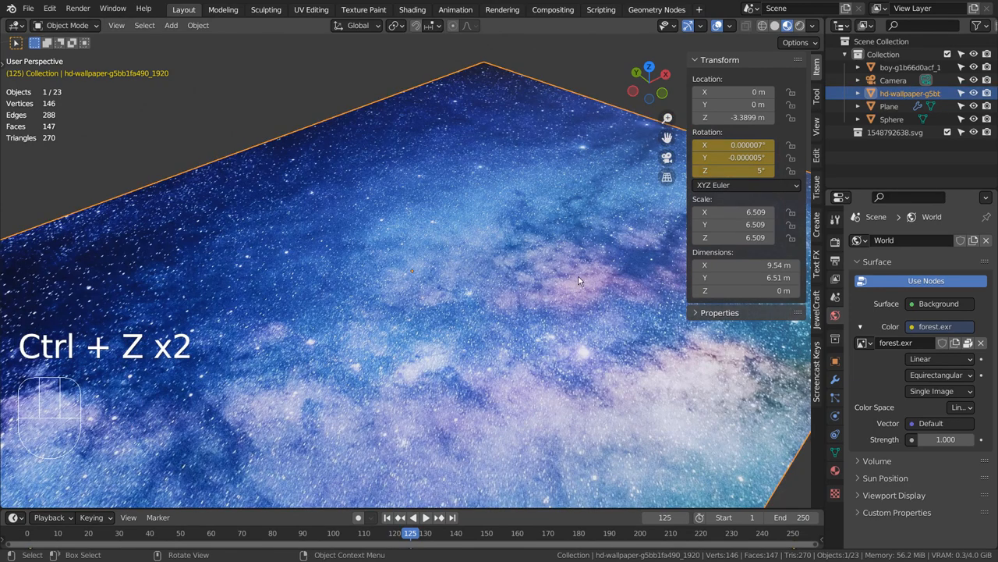
Step: Play the animation showing glowing yellow fireflies drifting around the planes
{"action": "key", "text": "space"}
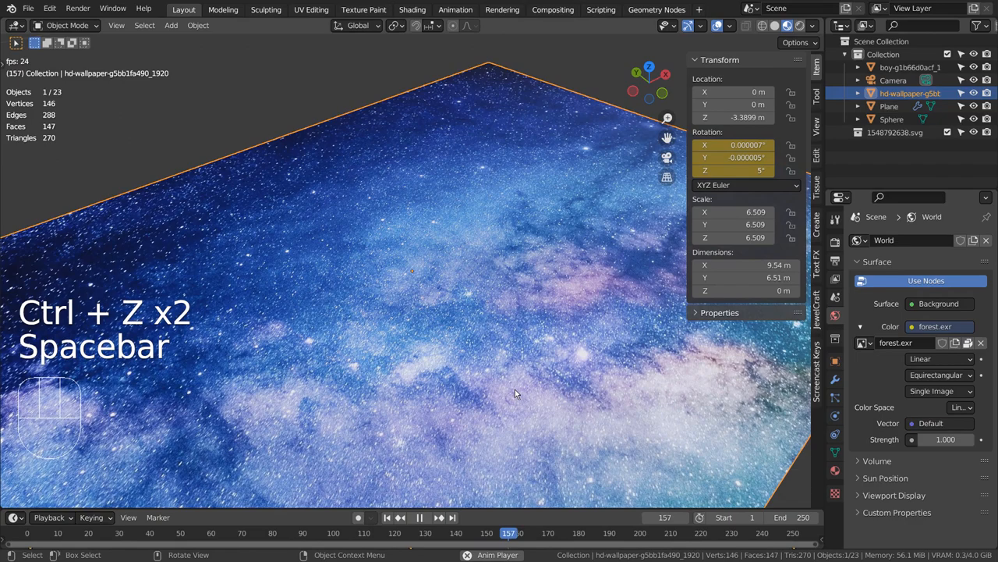
{"action": "key", "text": "space"}
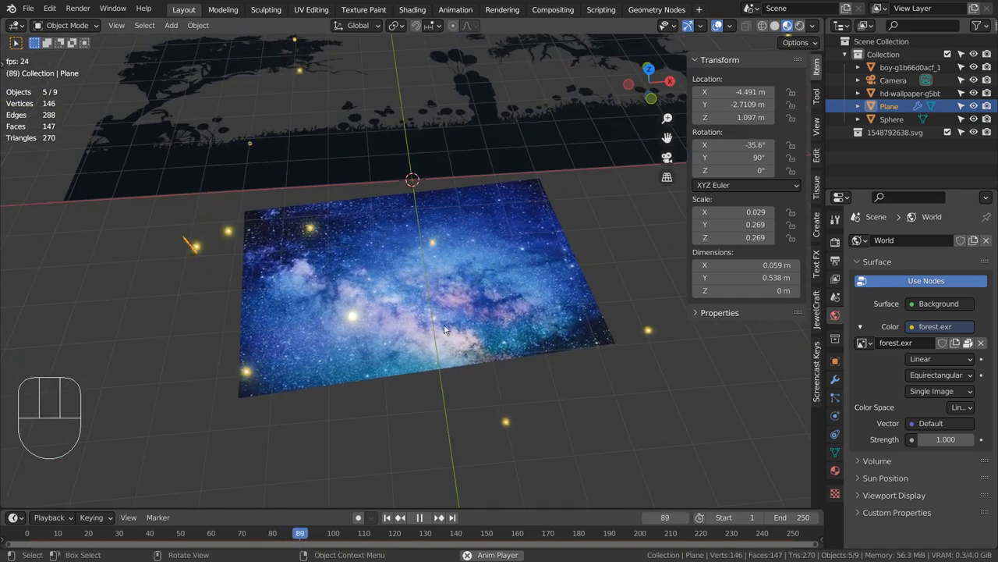
Step: Stop playback at frame 123 and enlarge the emitter's particle settings to full window
{"action": "key", "text": "space"}
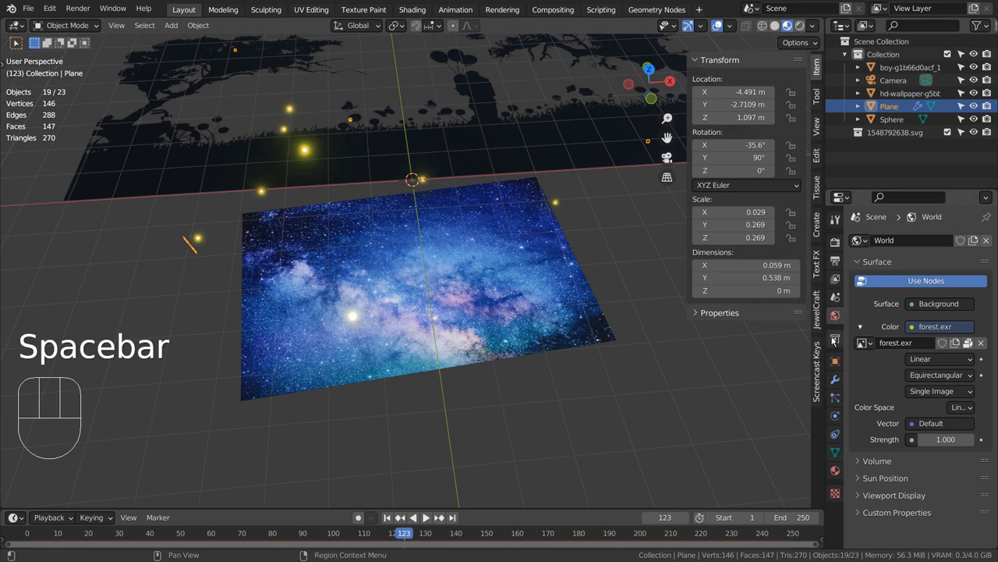
{"action": "left_click", "coordinate": [834, 399]}
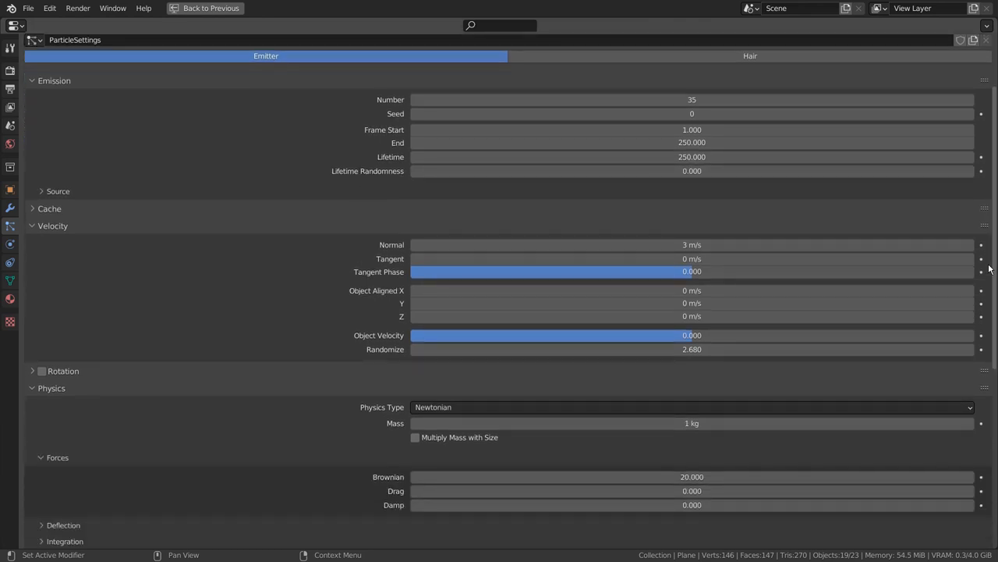
Step: Review Render As Object with Sphere at scale 0.5, then restore the normal layout
{"action": "scroll", "scroll_direction": "down", "scroll_amount": 3}
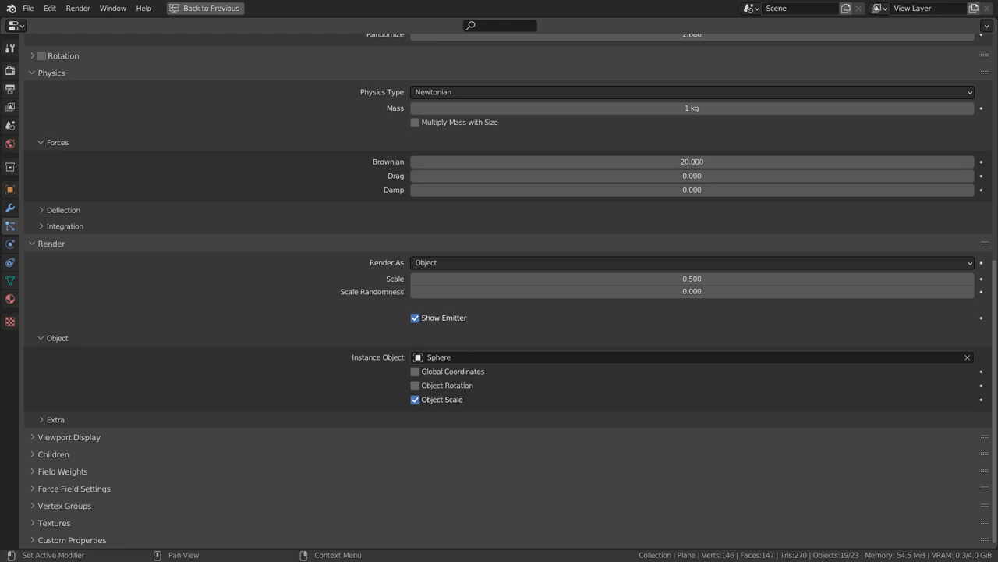
{"action": "mouse_move", "coordinate": [881, 262]}
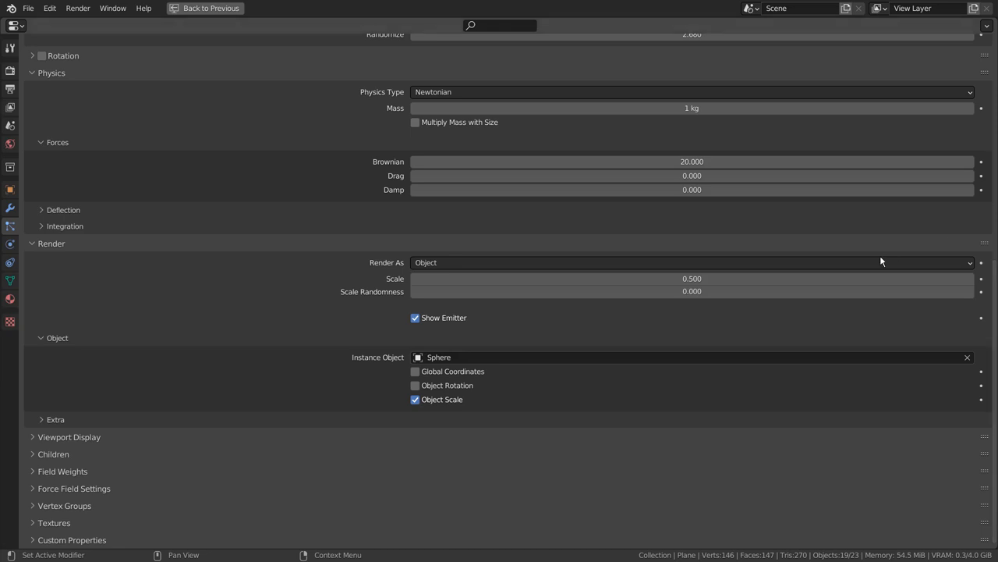
{"action": "key", "text": "ctrl+space"}
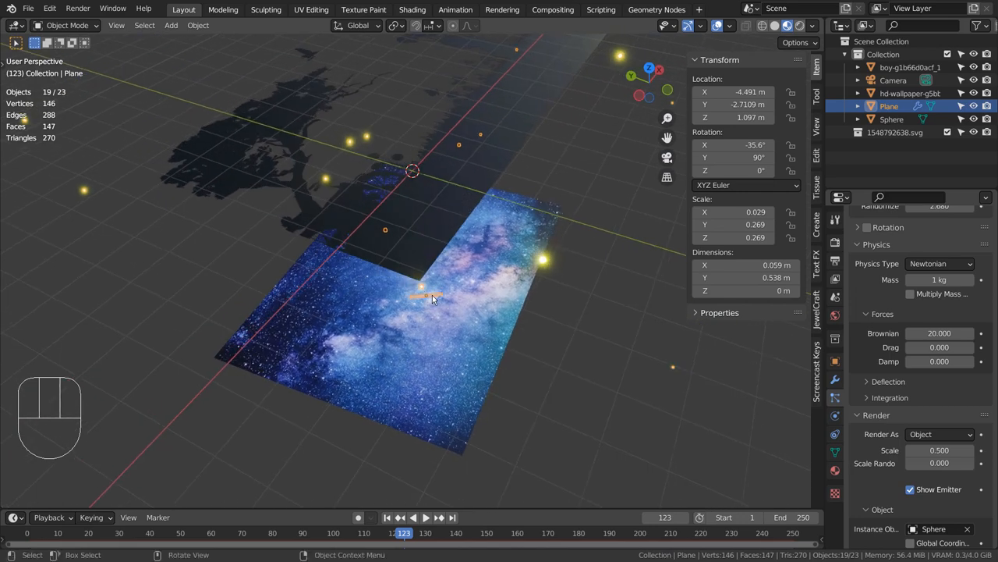
Step: Duplicate the emitter plane as Plane.001, rotate it on Z and set its particle Number to 55
{"action": "key", "text": "shift+d"}
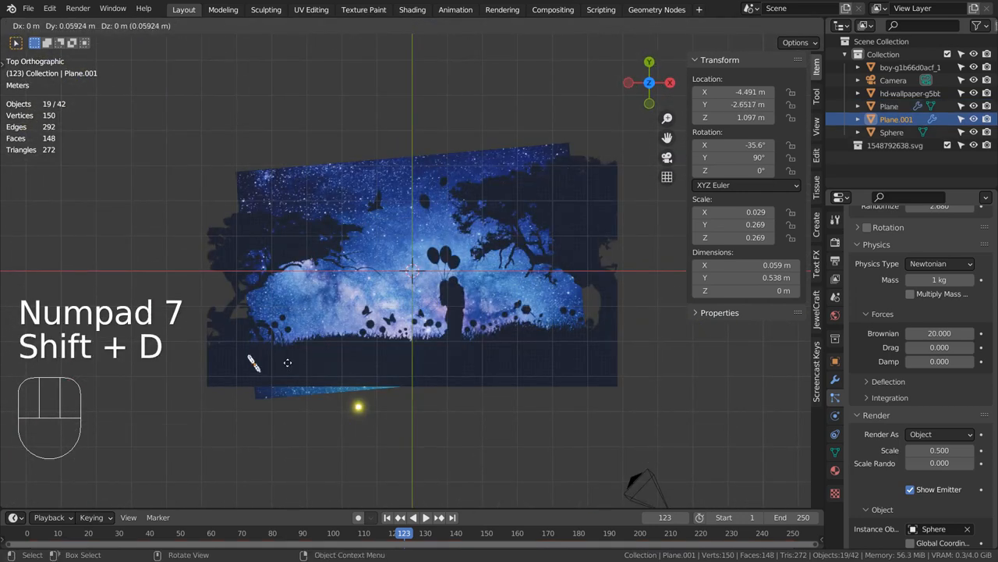
{"action": "key", "text": "r"}
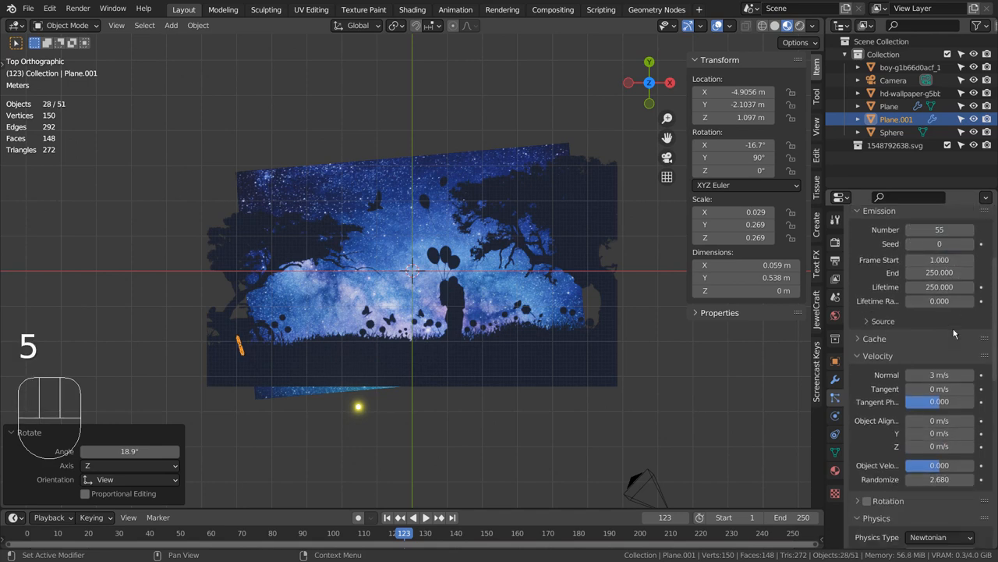
{"action": "left_click", "coordinate": [939, 375]}
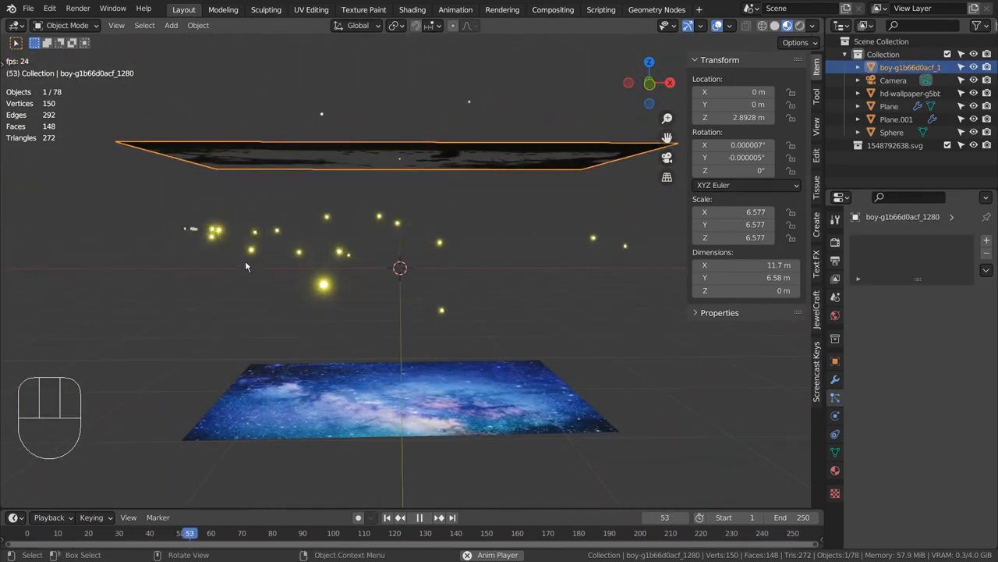
Step: Lower Plane along Z, raise Plane.001 with 5 m/s Normal velocity, and duplicate the Sphere
{"action": "key", "text": "g"}
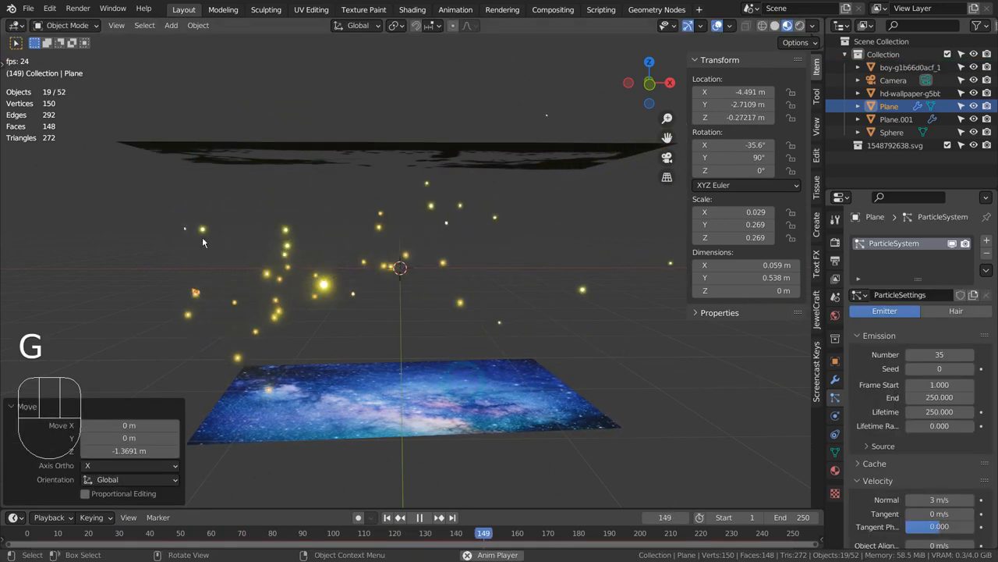
{"action": "key", "text": "z"}
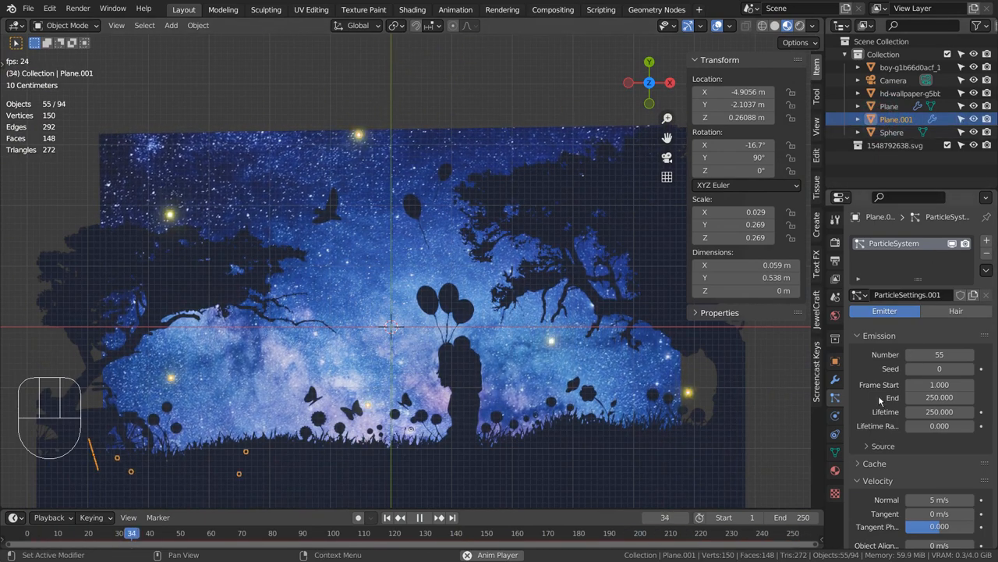
{"action": "left_click", "coordinate": [892, 131]}
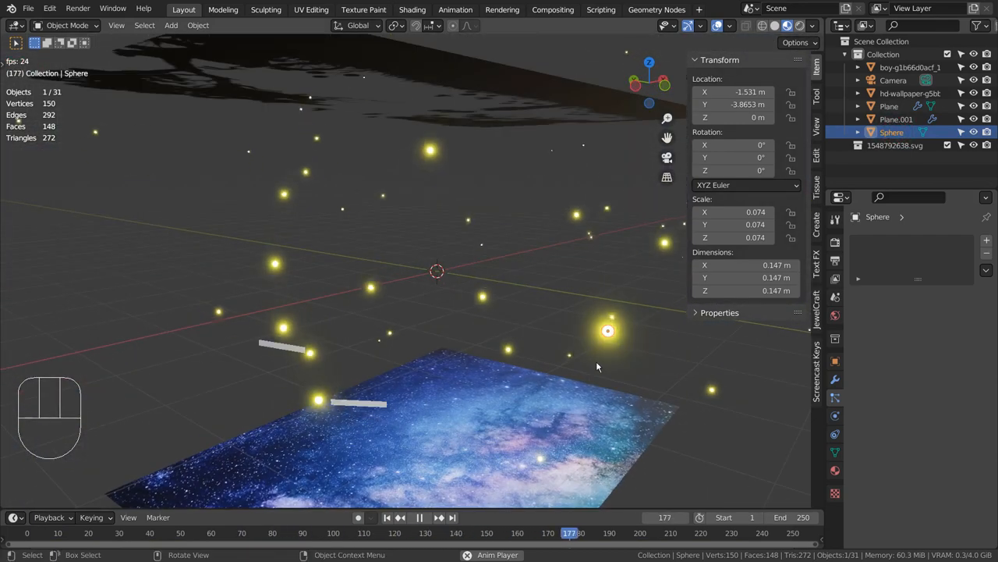
{"action": "key", "text": "shift+d"}
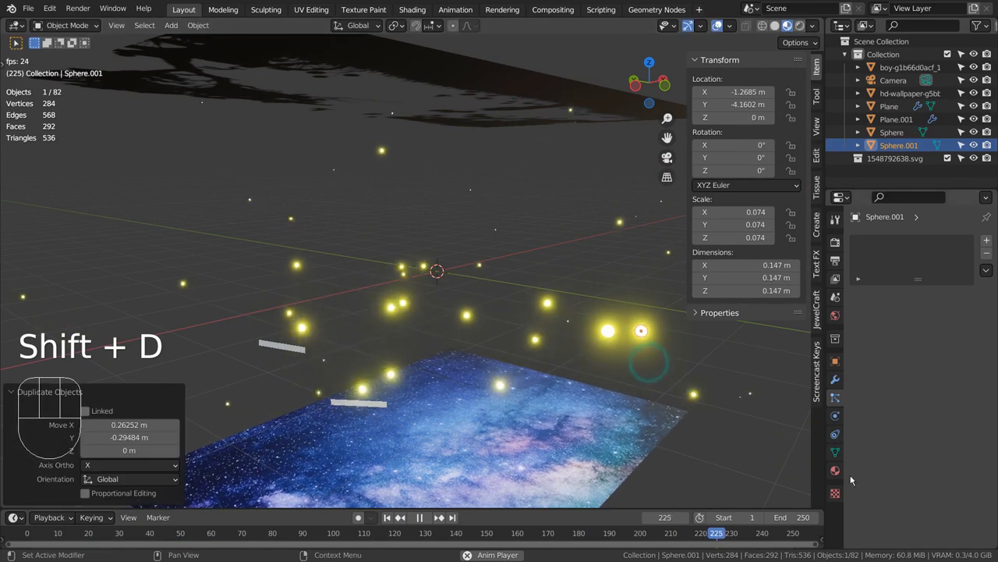